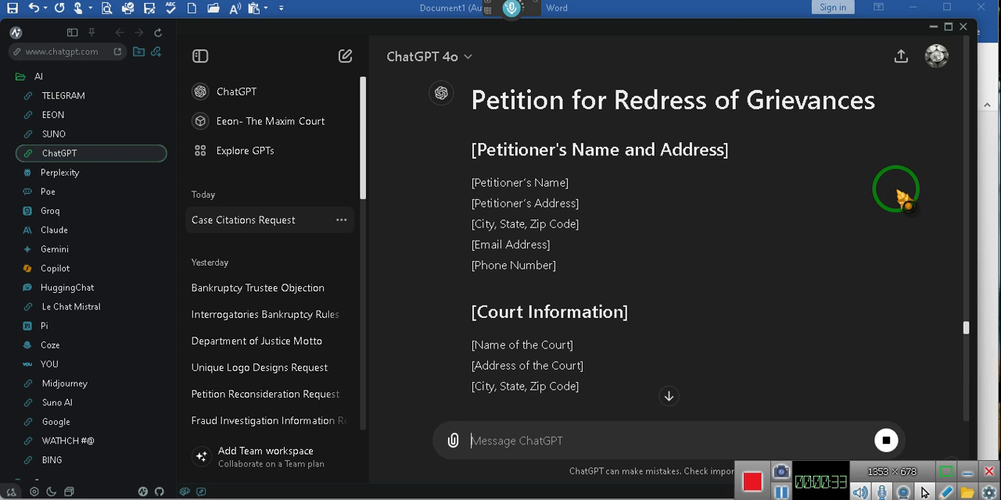
- Let ChatGPT generate the Petition for Redress of Grievances template until 'Continue generating' appears
click(886, 440)
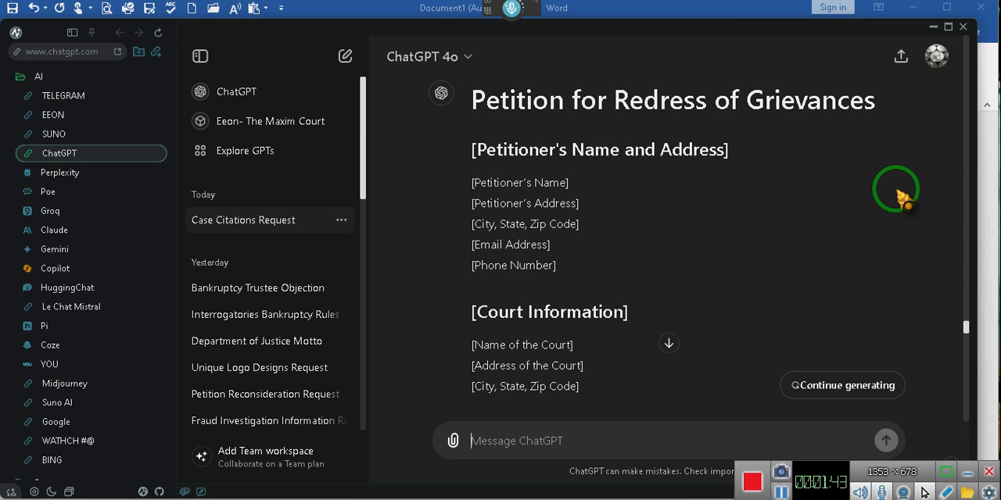
mouse_move(786, 164)
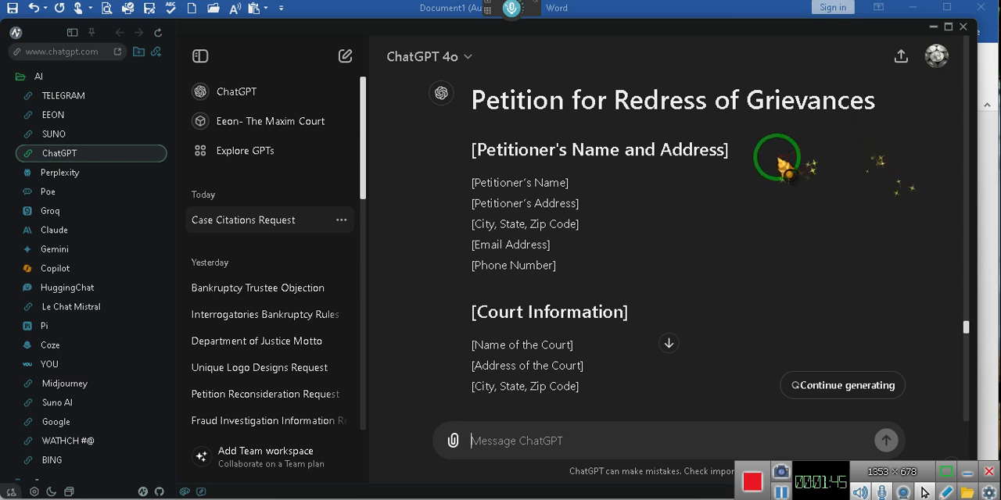
scroll(down, 3)
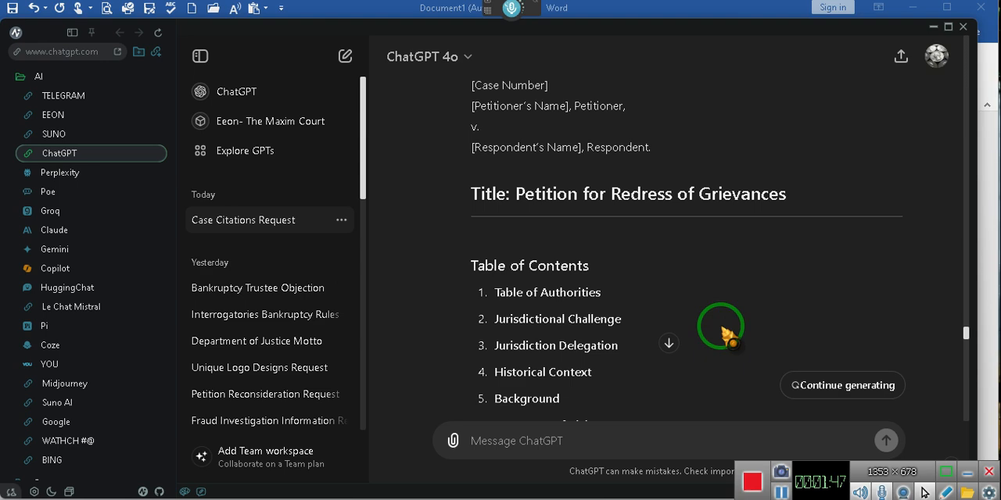
scroll(down, 3)
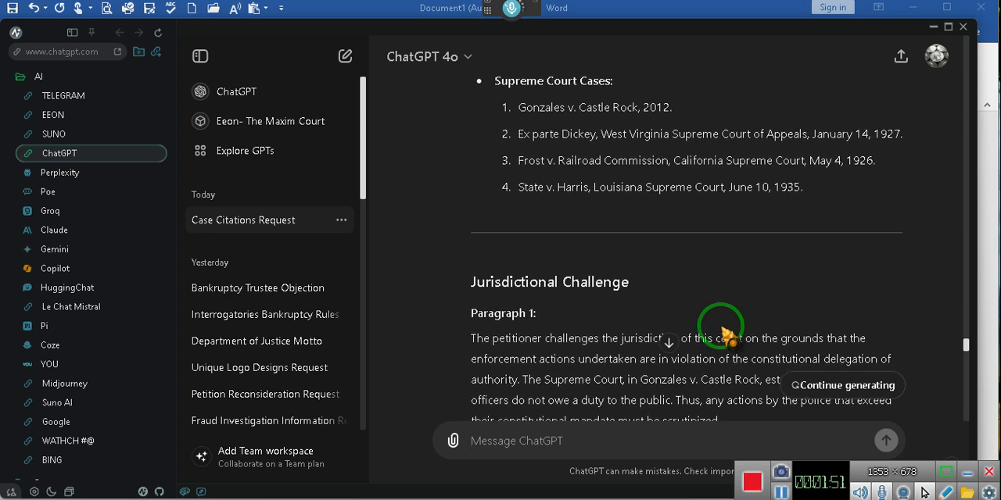
scroll(down, 3)
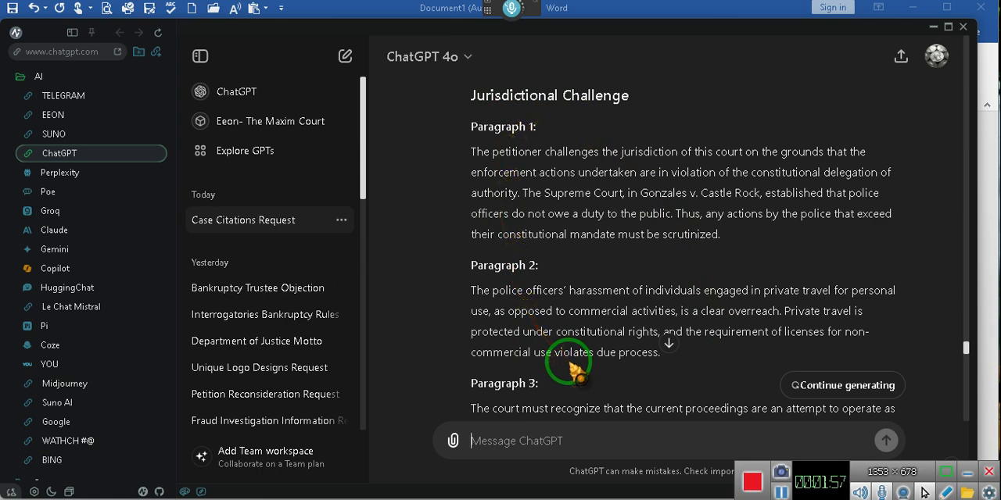
scroll(down, 3)
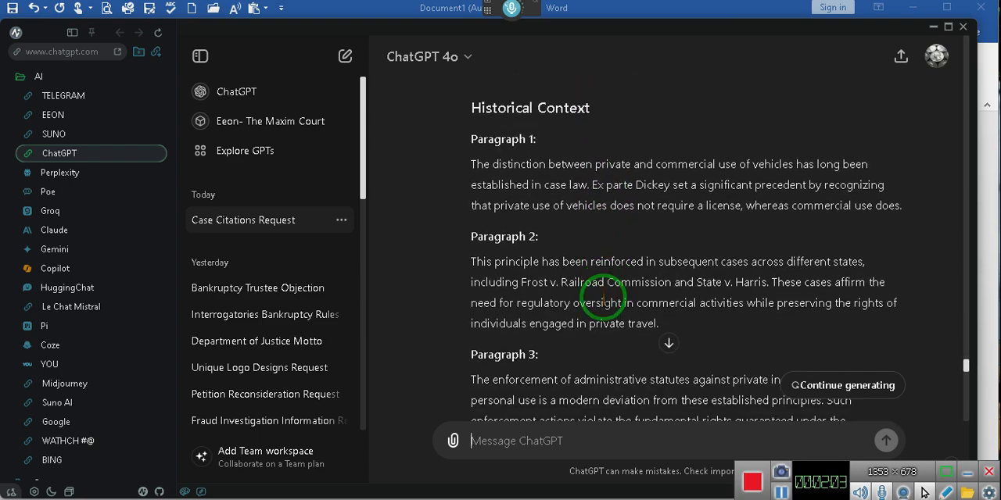
scroll(down, 3)
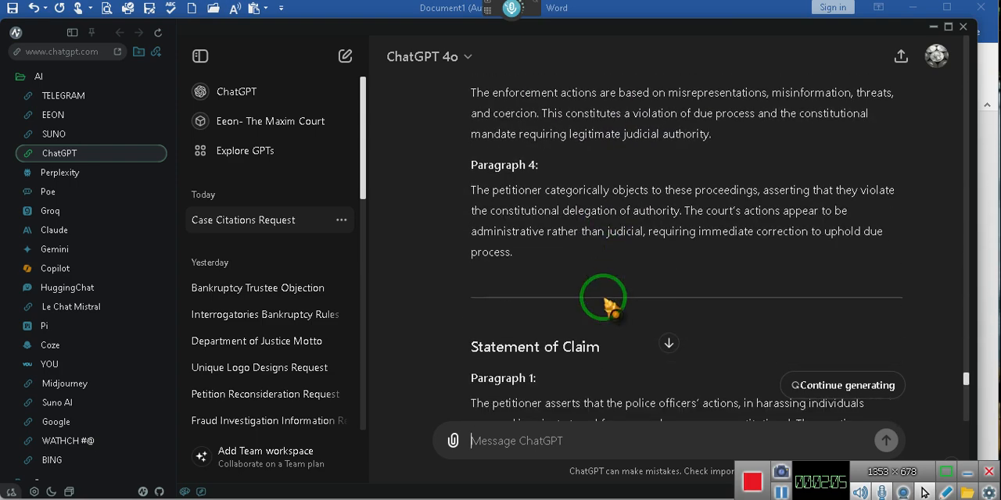
scroll(down, 3)
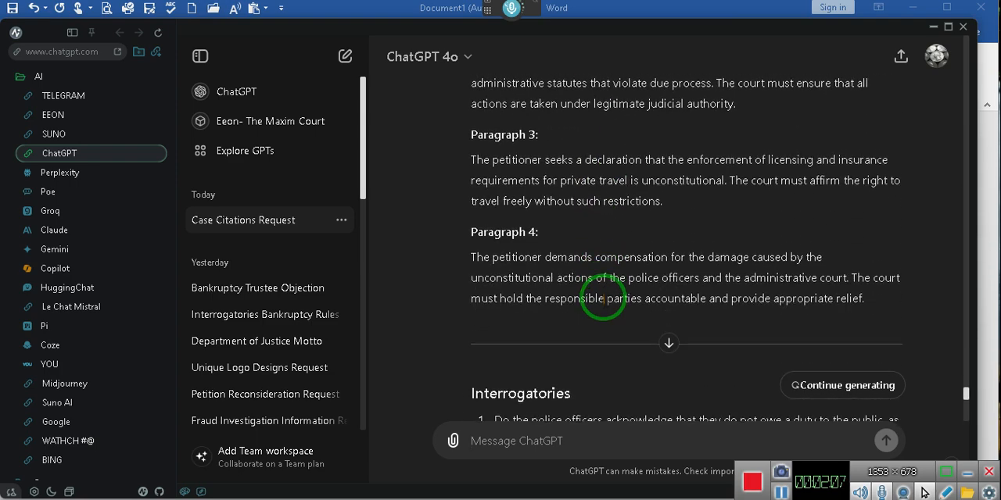
scroll(down, 3)
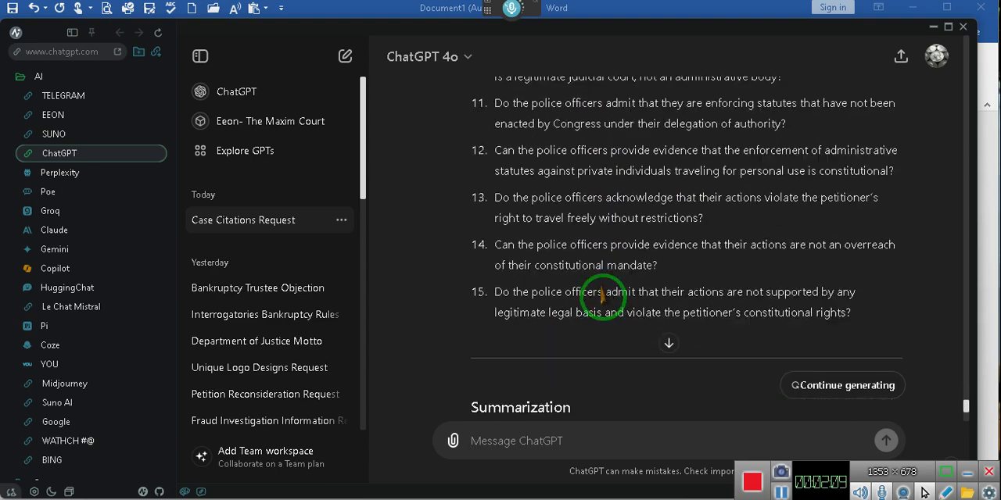
scroll(down, 3)
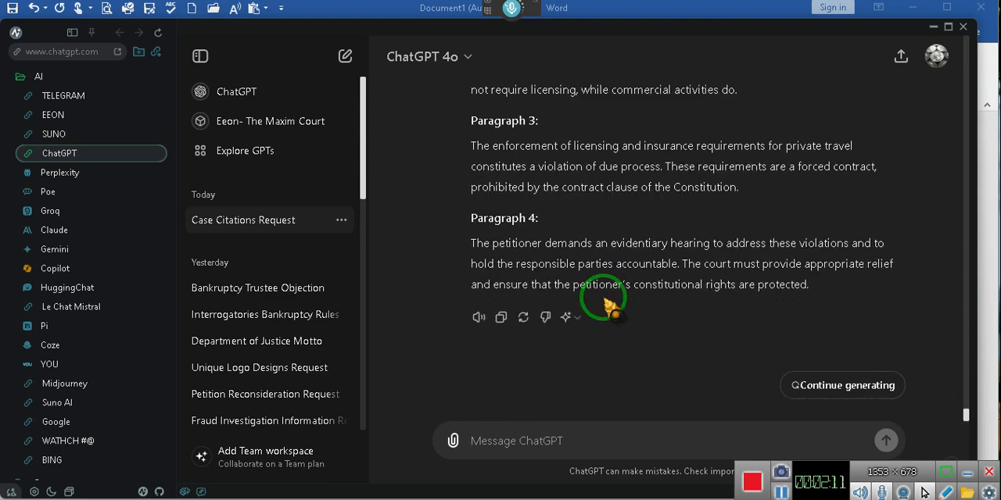